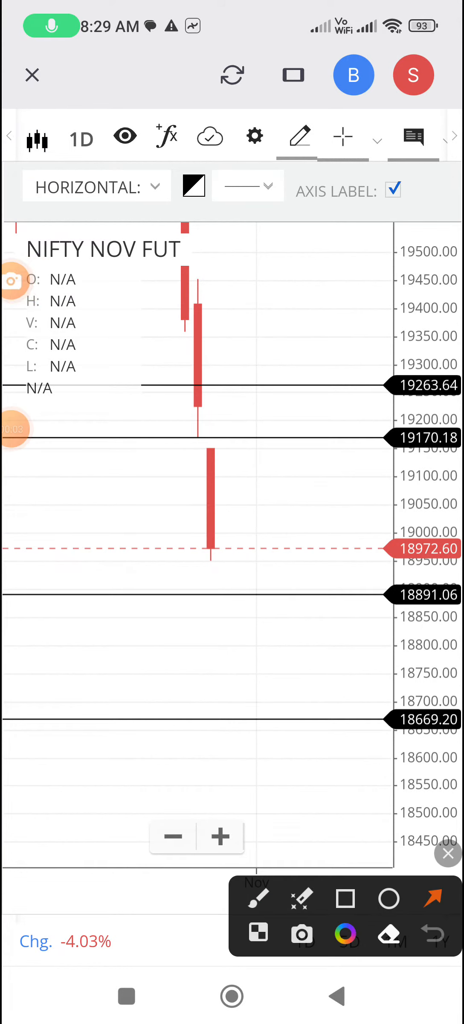
# Draw an overlay arrow pointing at the 18972.60 current price label
pyautogui.moveTo(277, 522); pyautogui.dragTo(127, 280)
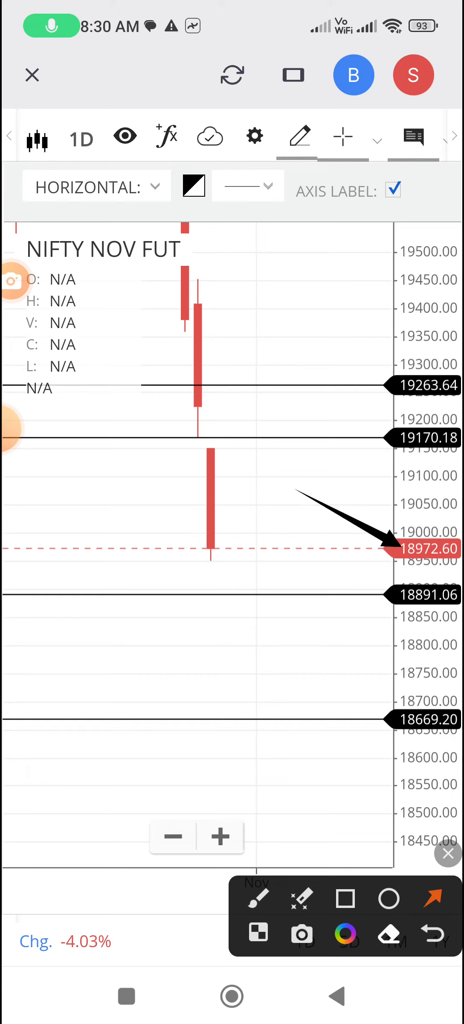
# Clear the arrow, sketch arrows at the latest candle and below 19170.18, clearing each time
pyautogui.click(431, 934)
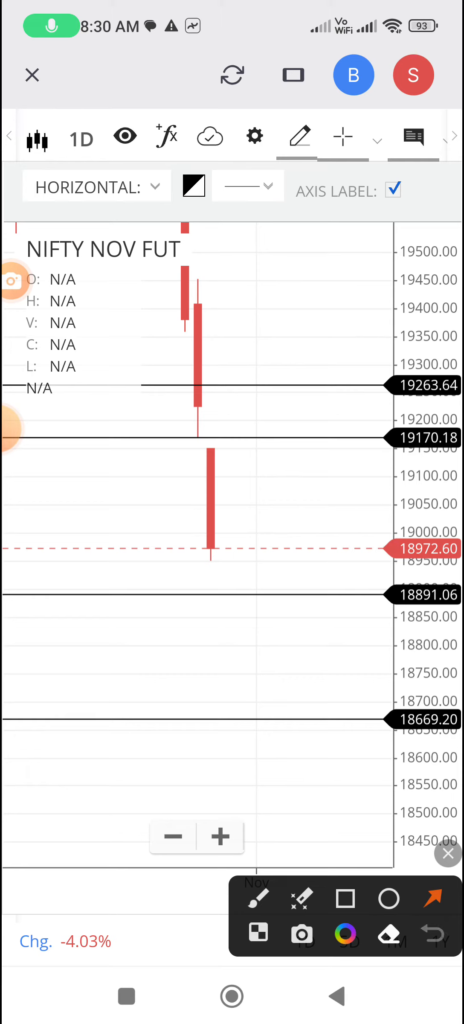
pyautogui.moveTo(334, 322); pyautogui.dragTo(235, 503)
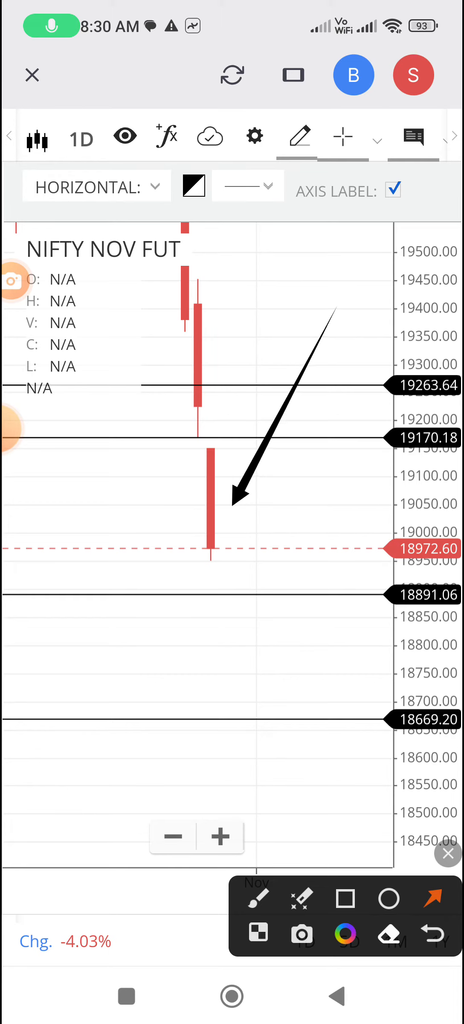
pyautogui.moveTo(337, 317); pyautogui.dragTo(248, 513)
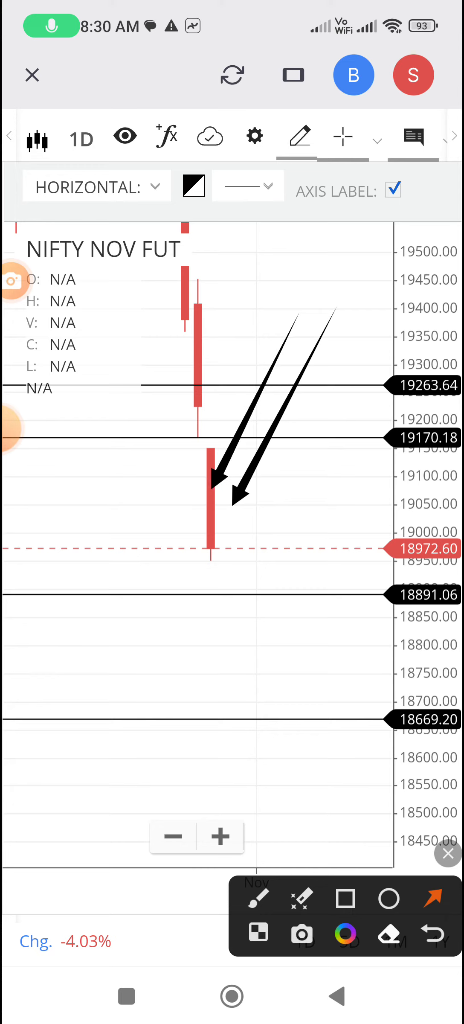
pyautogui.click(430, 931)
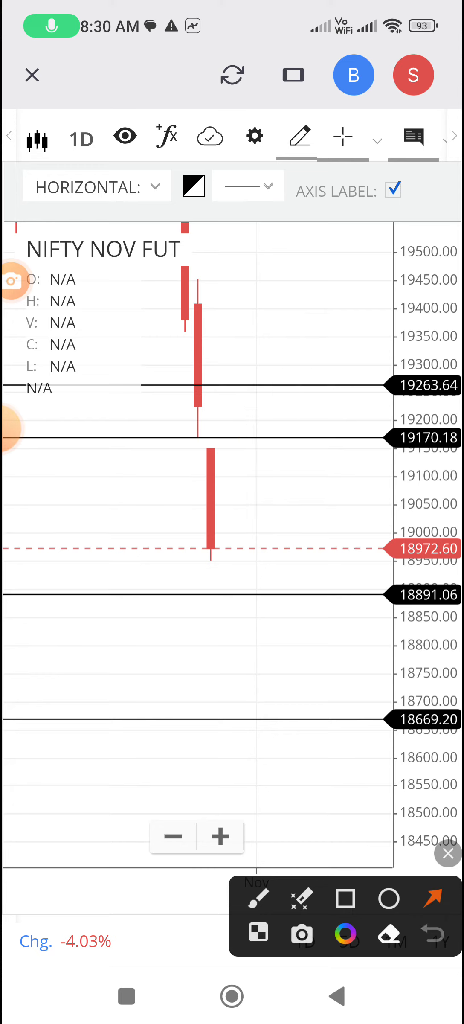
pyautogui.moveTo(306, 424); pyautogui.dragTo(310, 535)
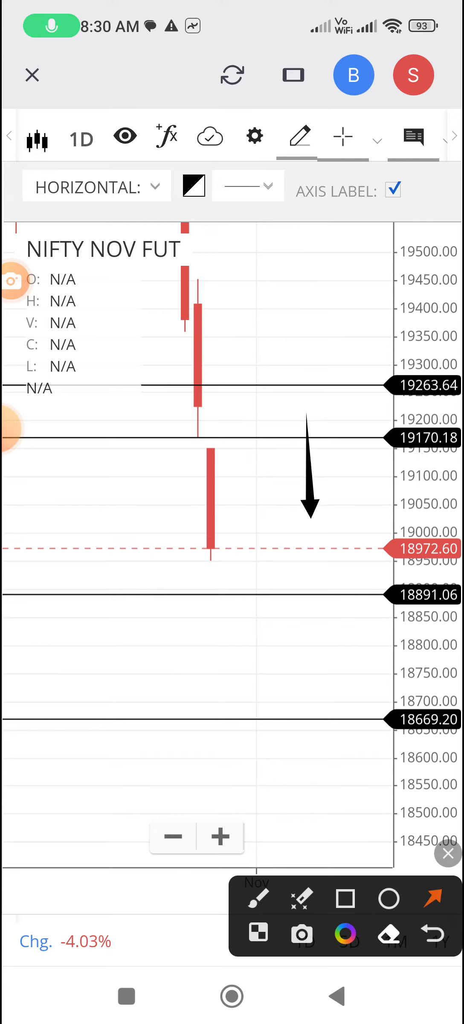
pyautogui.click(428, 946)
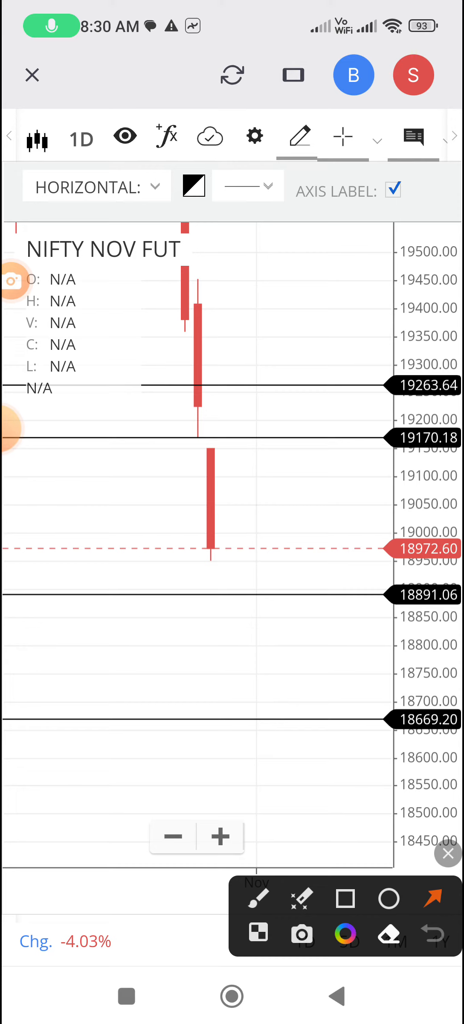
pyautogui.moveTo(267, 480); pyautogui.dragTo(290, 575)
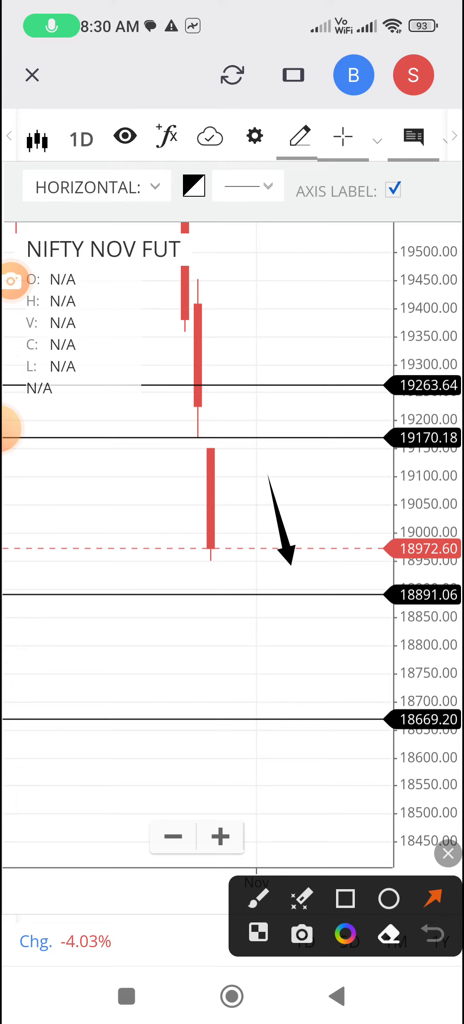
pyautogui.moveTo(320, 581); pyautogui.dragTo(369, 482)
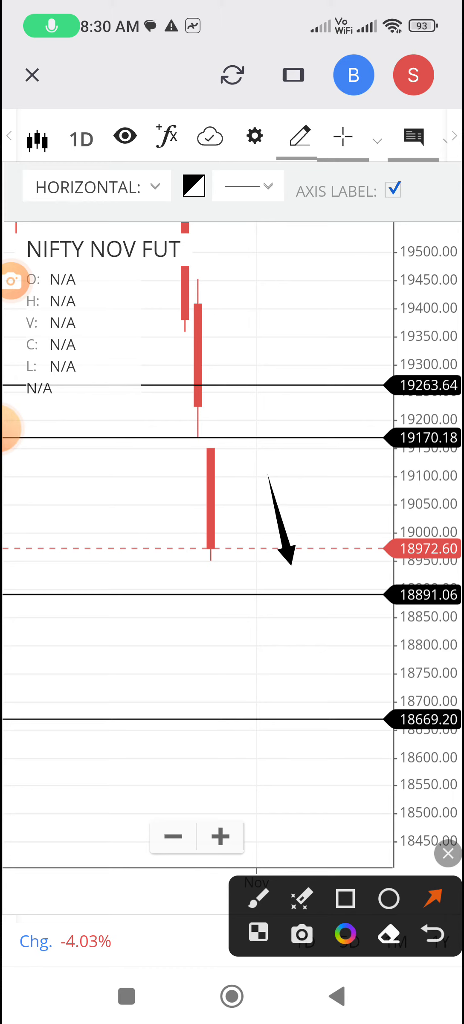
pyautogui.click(428, 932)
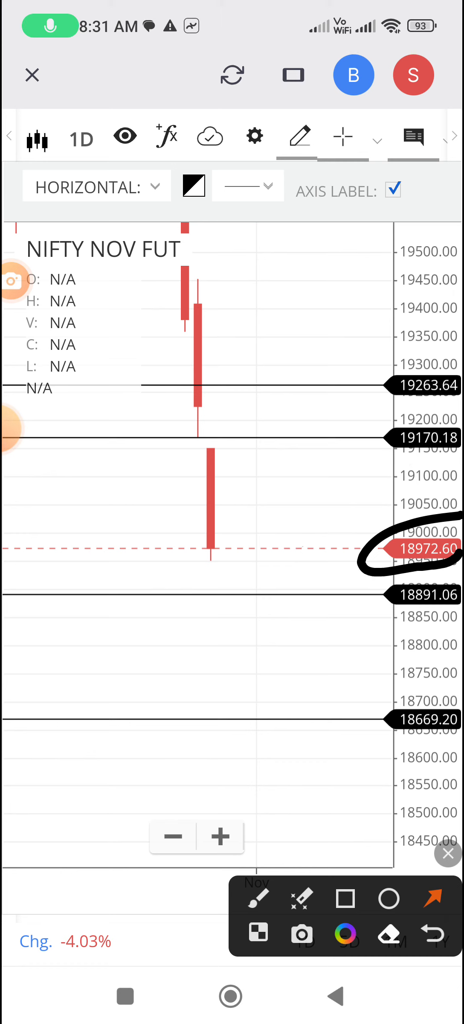
pyautogui.click(433, 931)
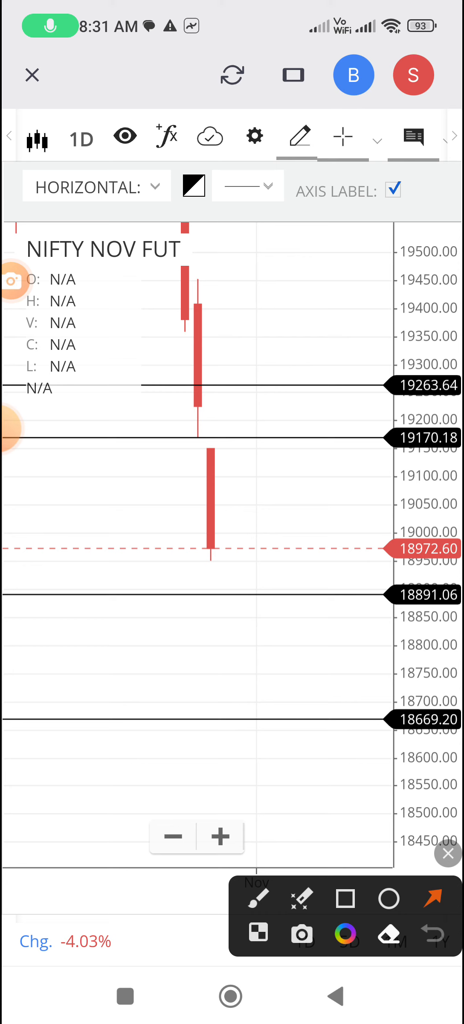
pyautogui.moveTo(277, 570); pyautogui.dragTo(345, 630)
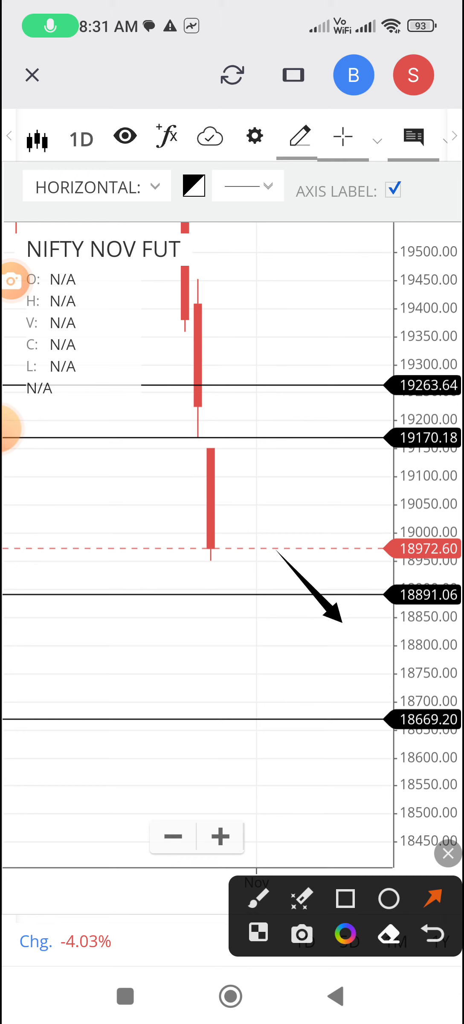
pyautogui.moveTo(235, 669); pyautogui.dragTo(402, 712)
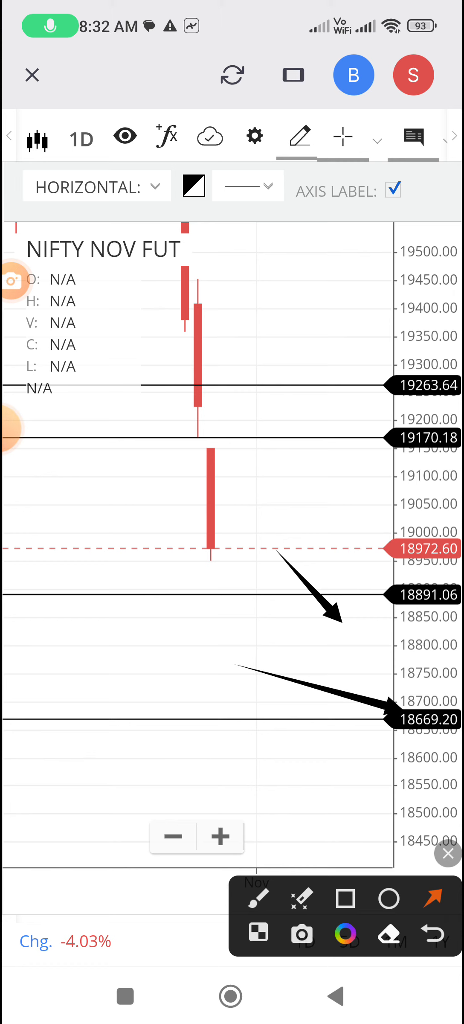
pyautogui.click(433, 934)
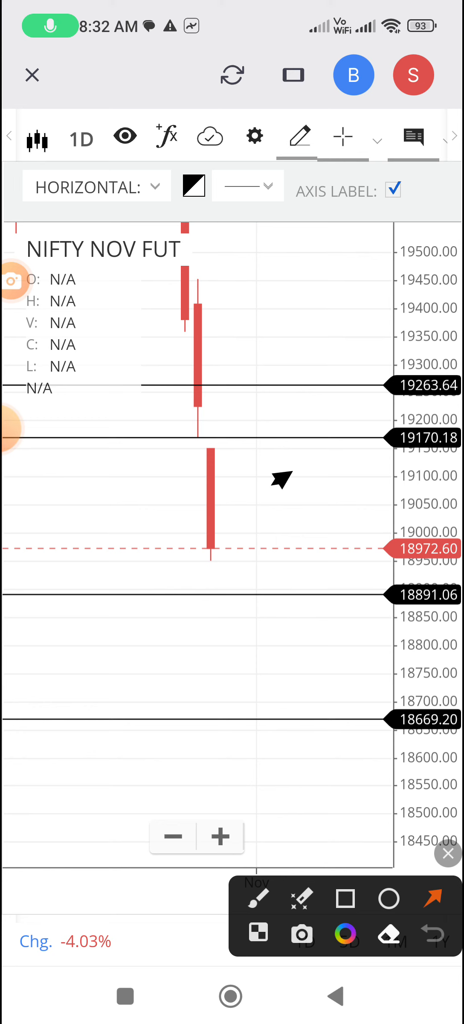
pyautogui.moveTo(274, 500); pyautogui.dragTo(359, 425)
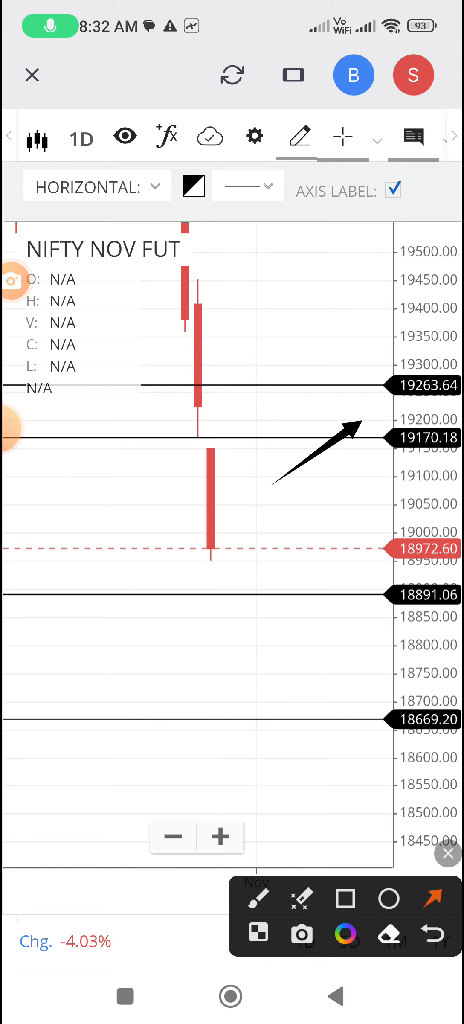
pyautogui.click(428, 932)
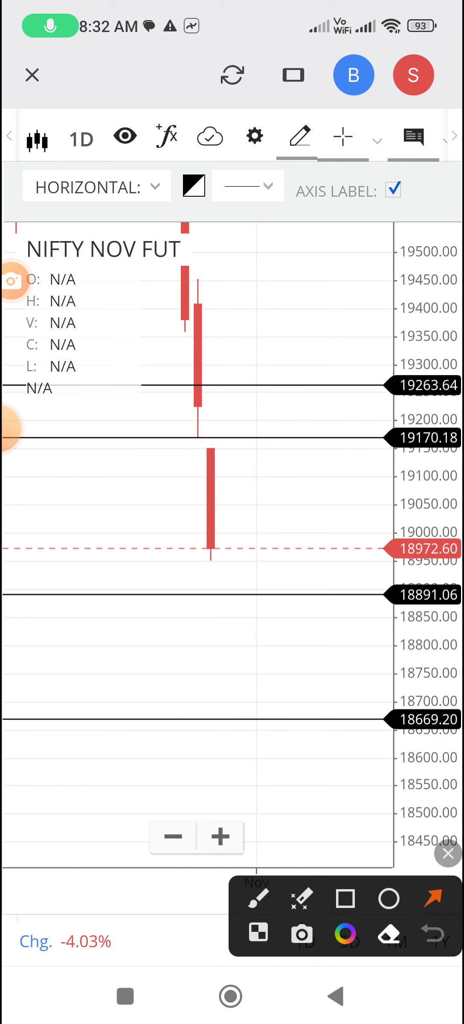